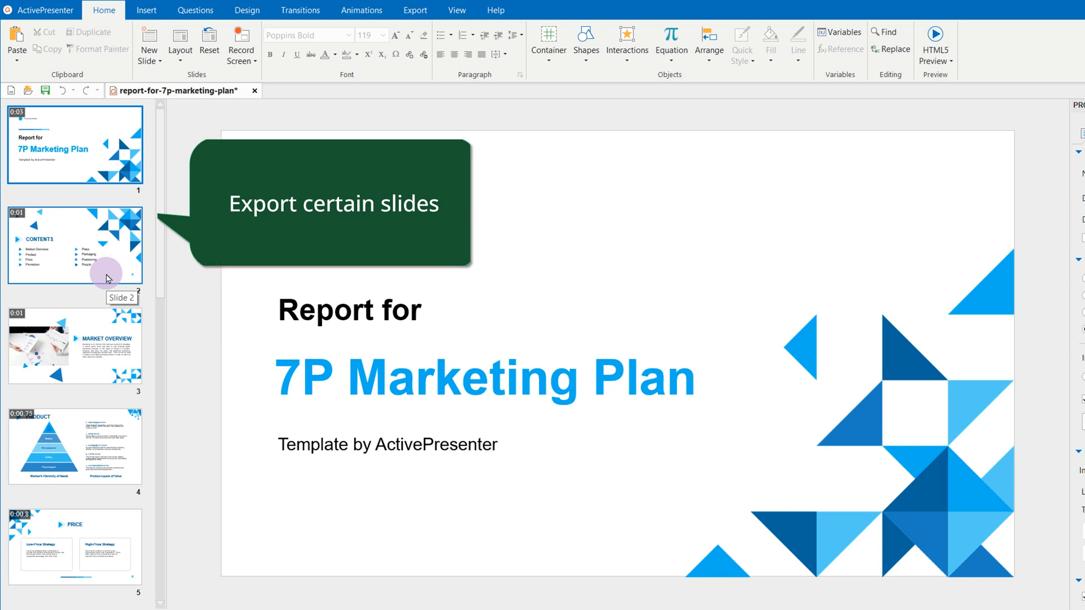
- Create a blank project Untitled1 and paste the copied slides into it
click(40, 9)
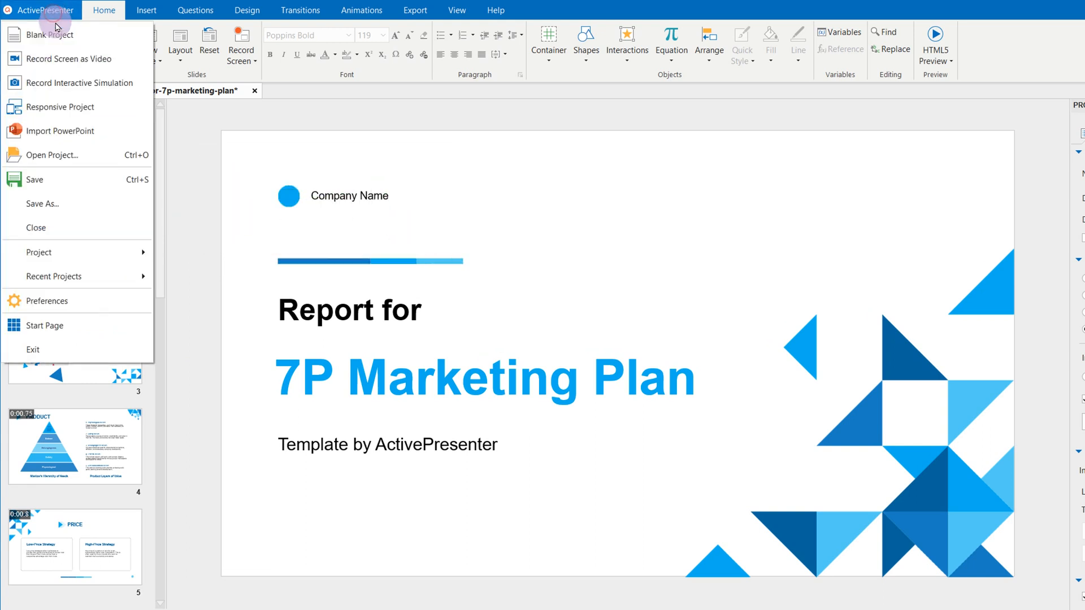
click(50, 34)
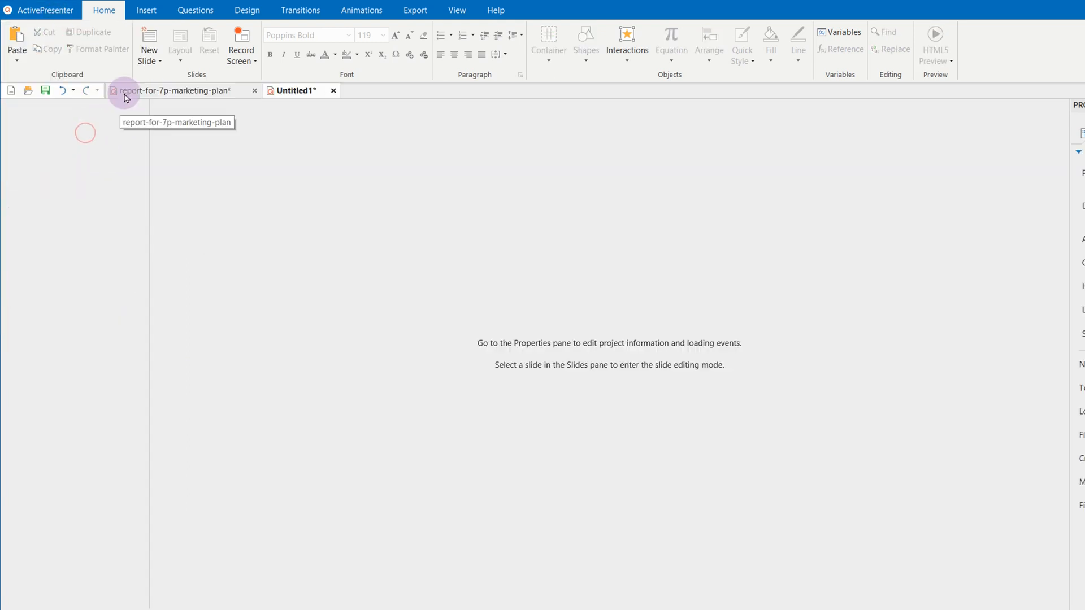
right_click(74, 142)
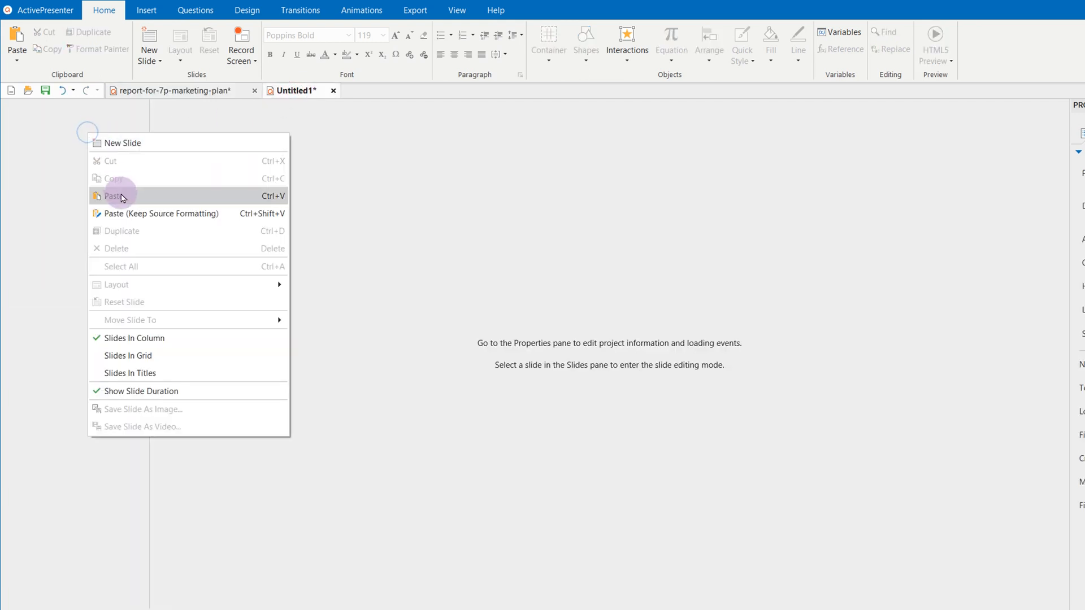
click(114, 196)
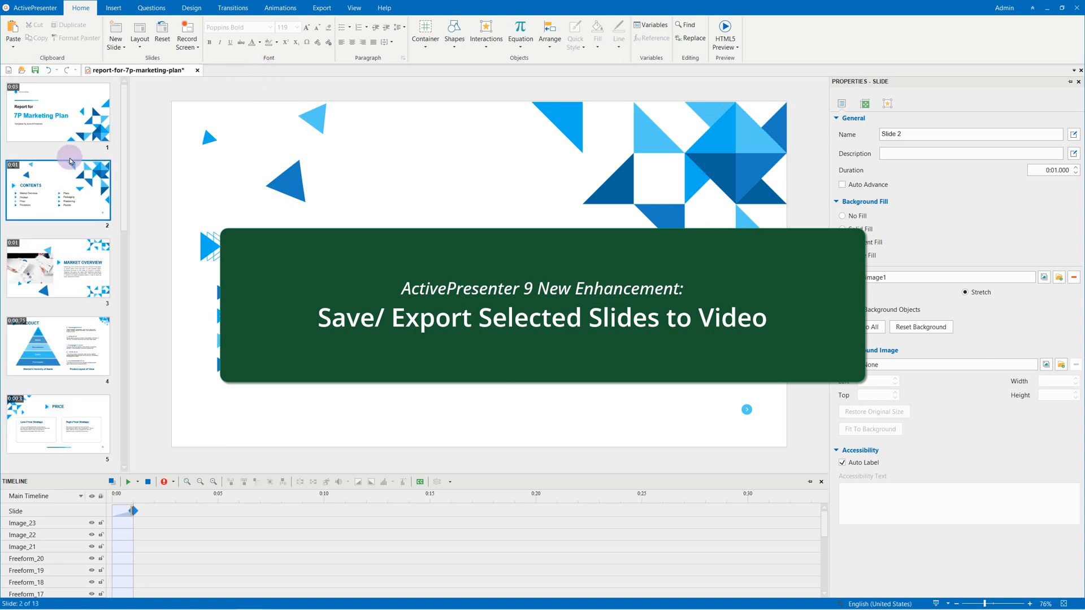
- View the report's title, Contents and Market Overview slides, then return to the title slide
click(58, 112)
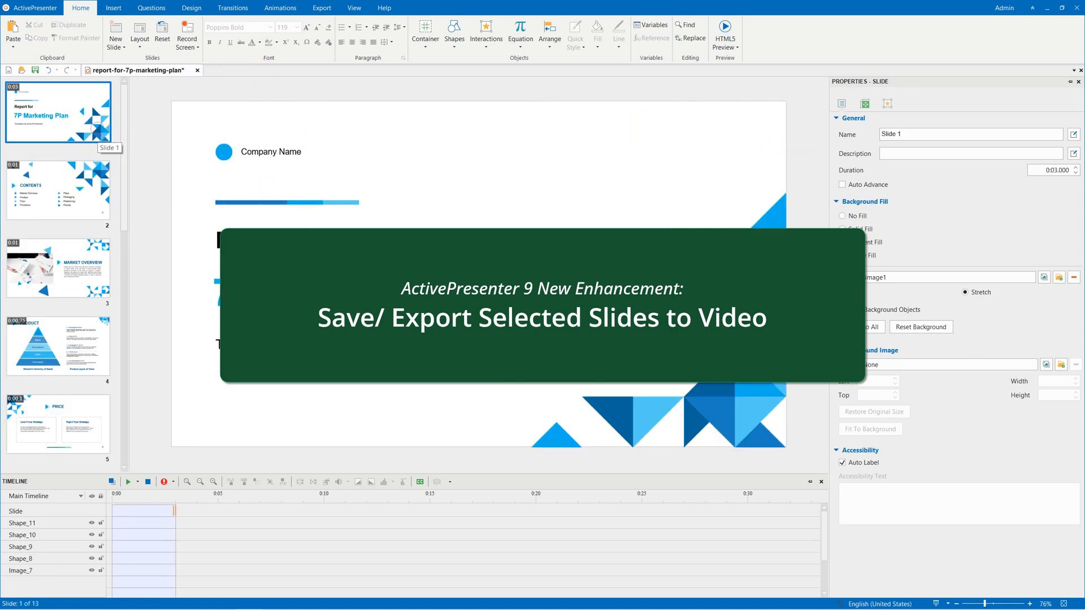
click(58, 190)
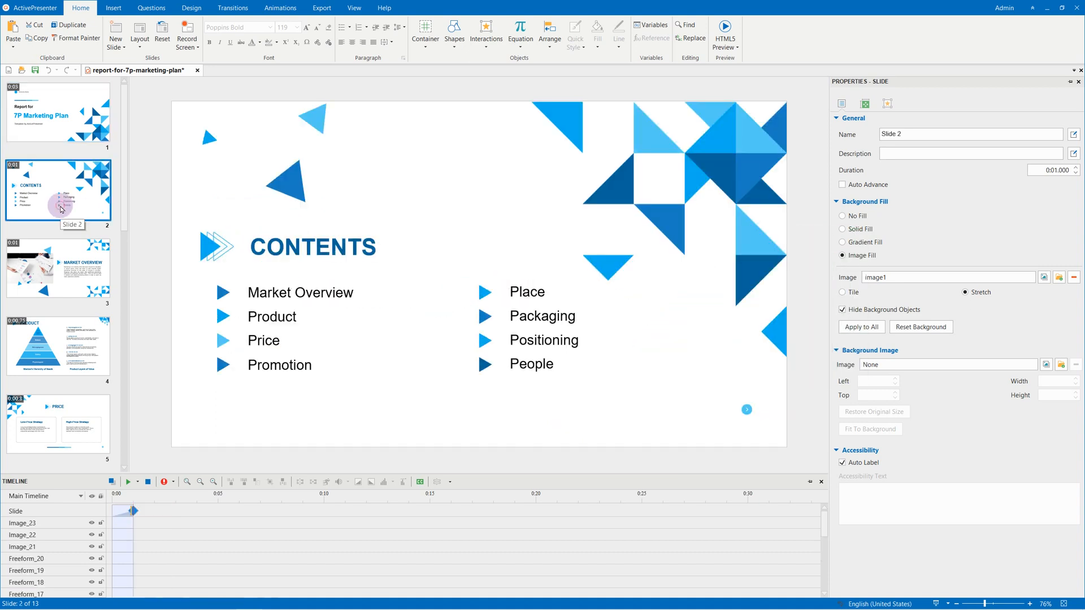
click(58, 269)
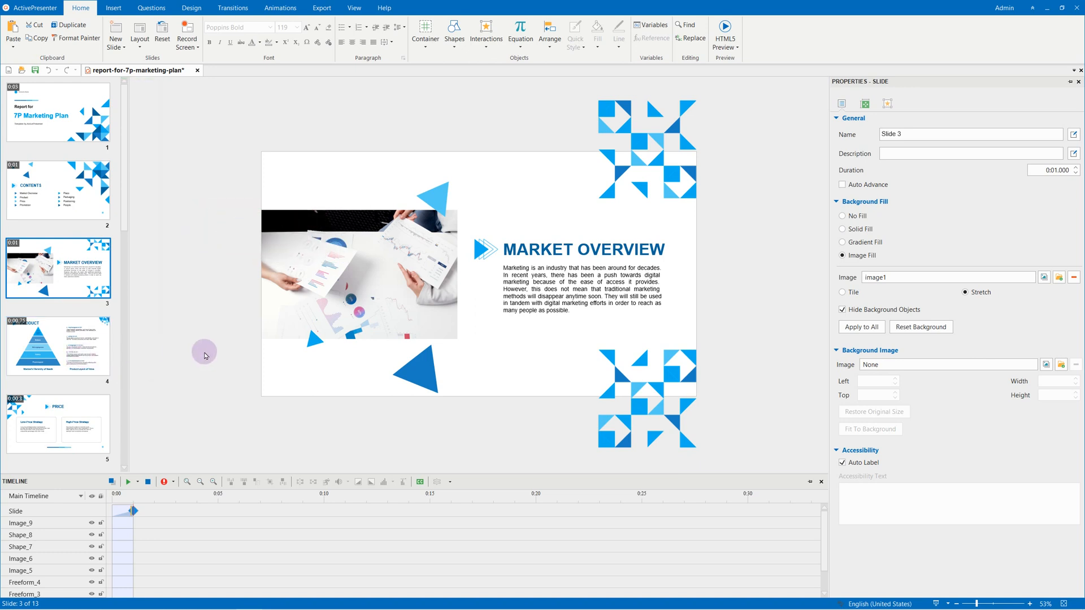
click(58, 111)
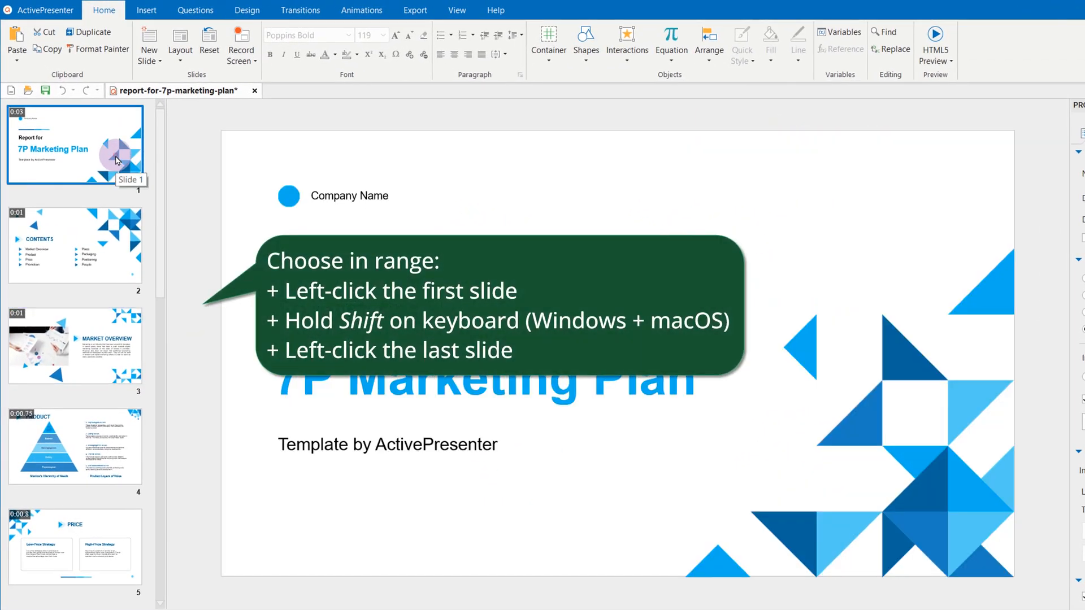
- Extend the slide selection through Product, then add the Contents and Market Overview slides
click(75, 446)
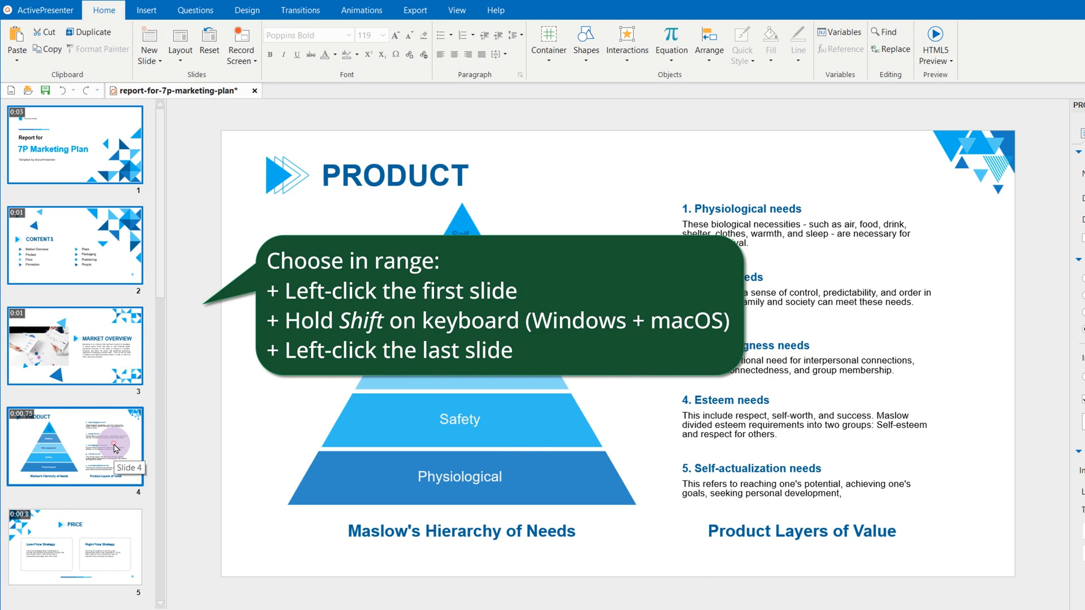
mouse_move(260, 444)
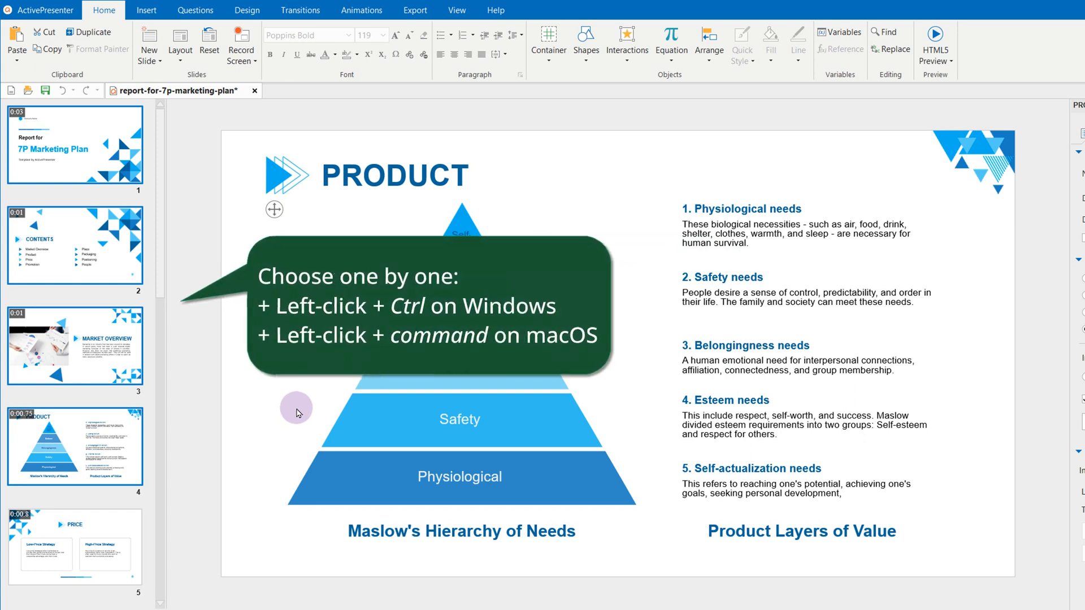
mouse_move(176, 185)
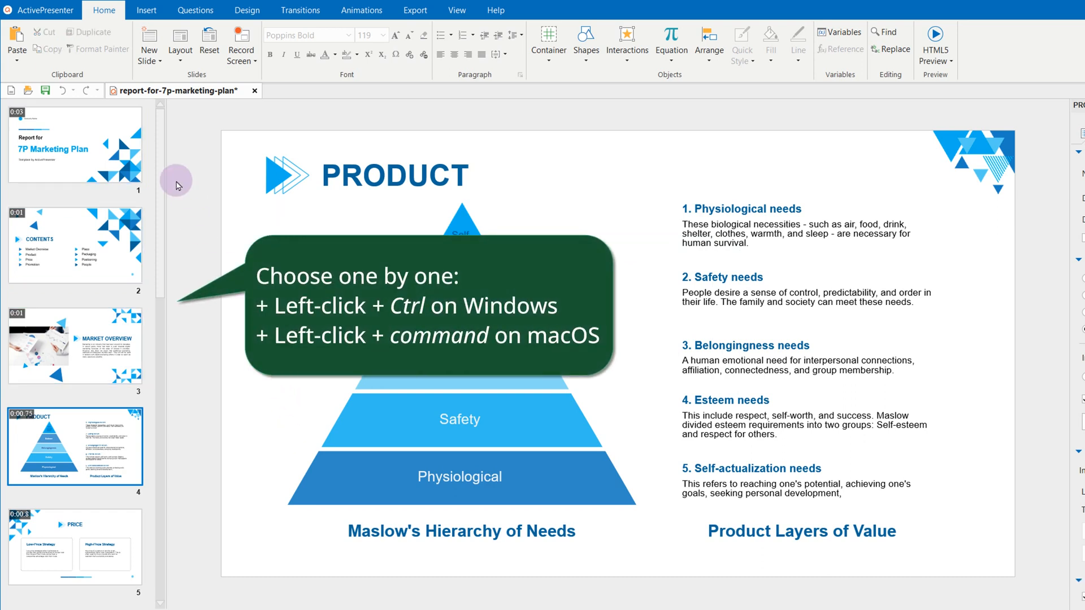
click(75, 245)
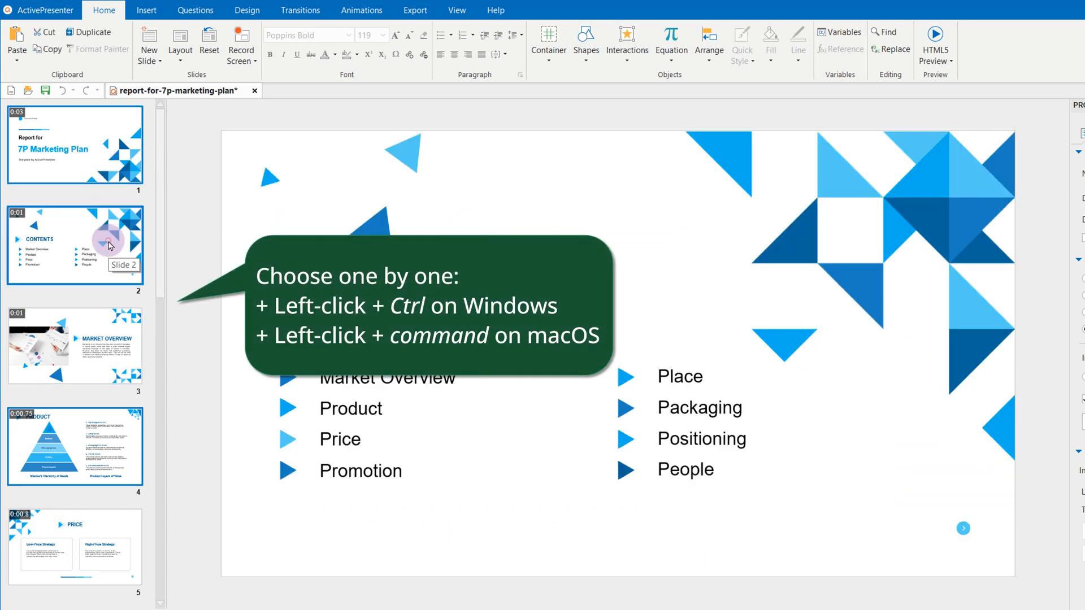
click(75, 346)
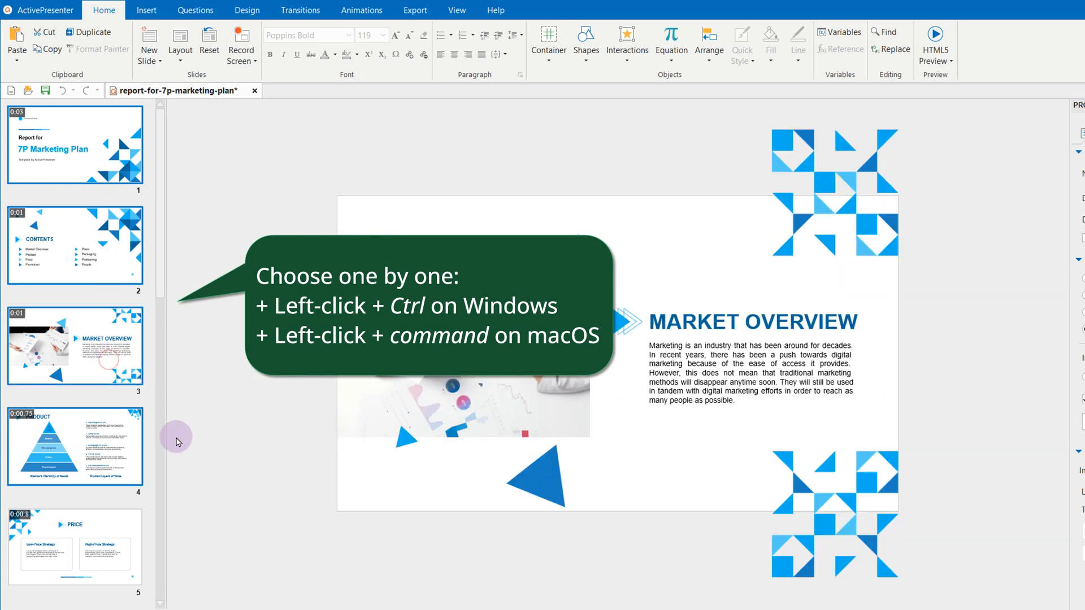
mouse_move(206, 407)
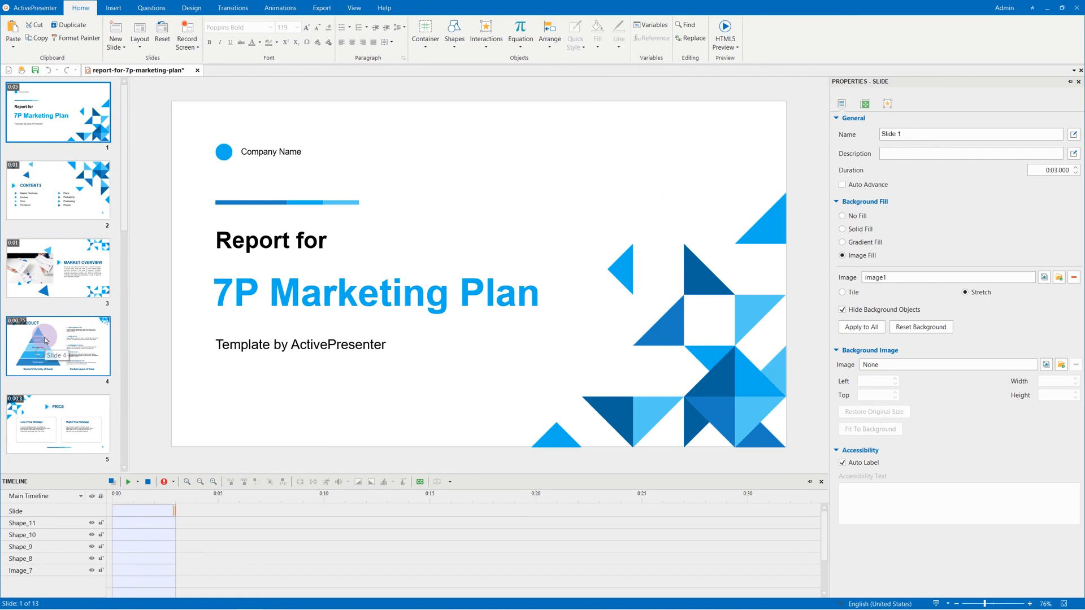
- Select slides 1–4 as a range and bring up their context menu
right_click(58, 308)
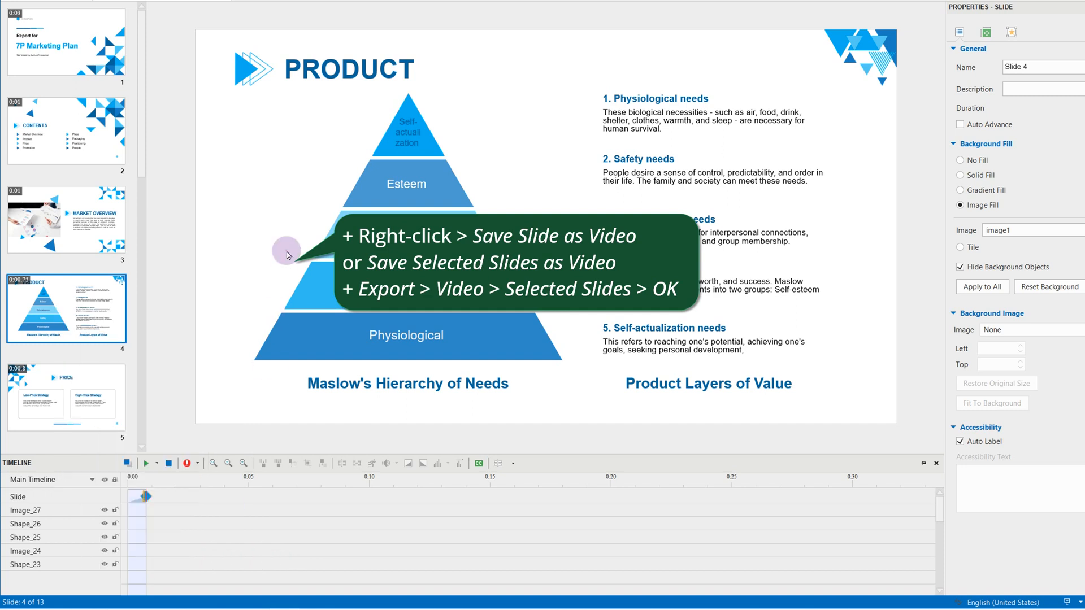
click(66, 42)
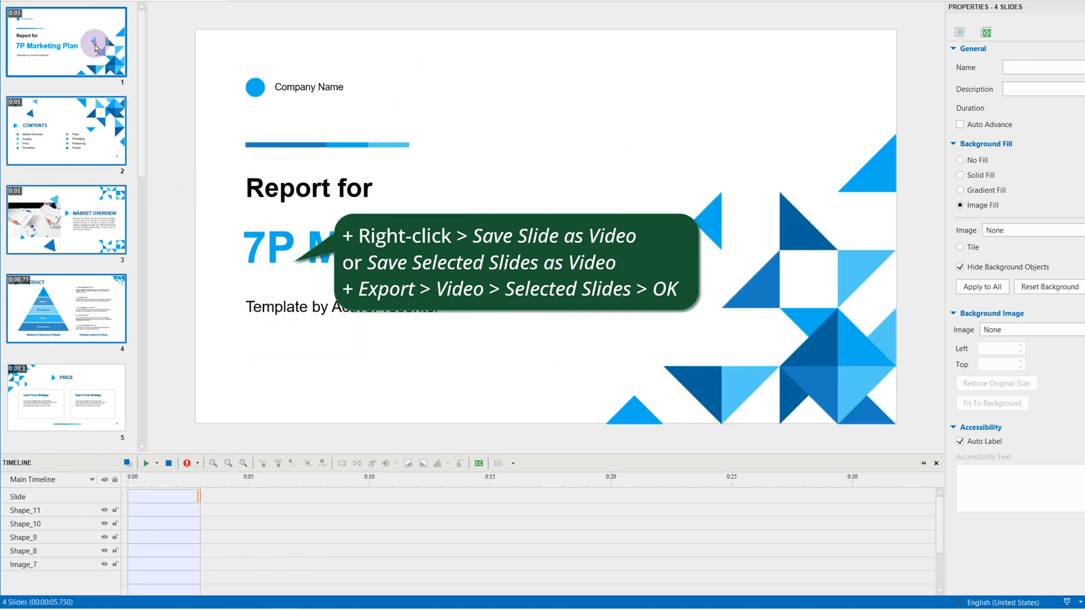
right_click(66, 41)
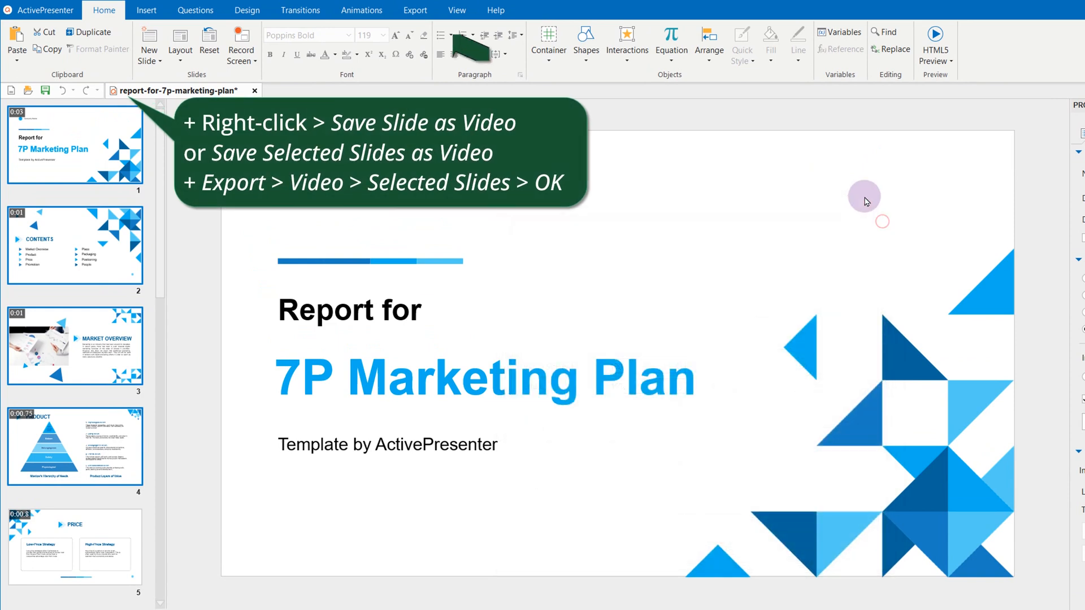
- Set up a video export of the selected slides at quality 90
click(414, 9)
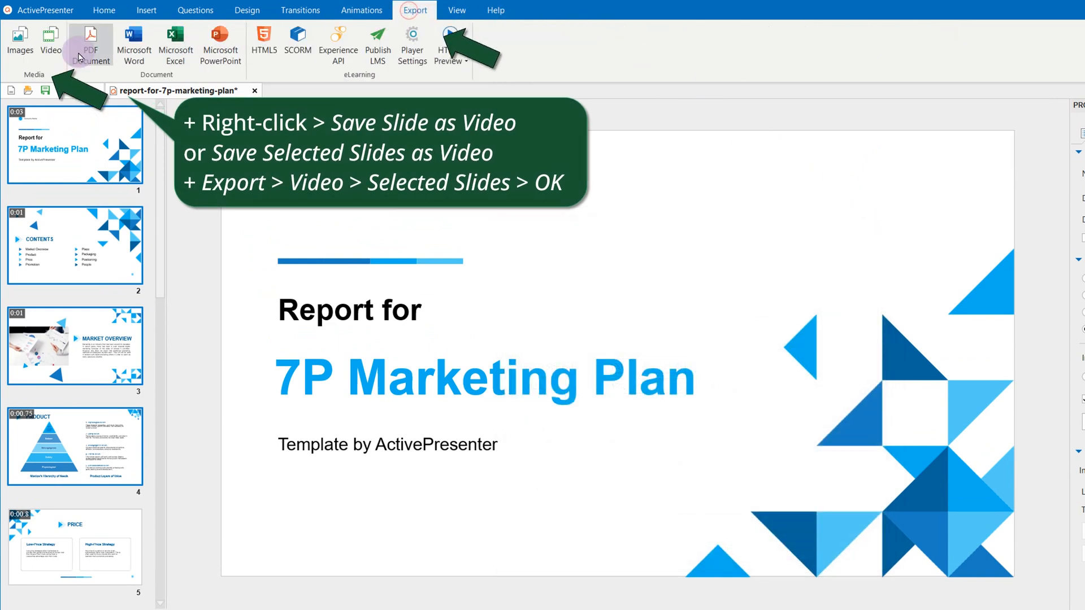
click(50, 45)
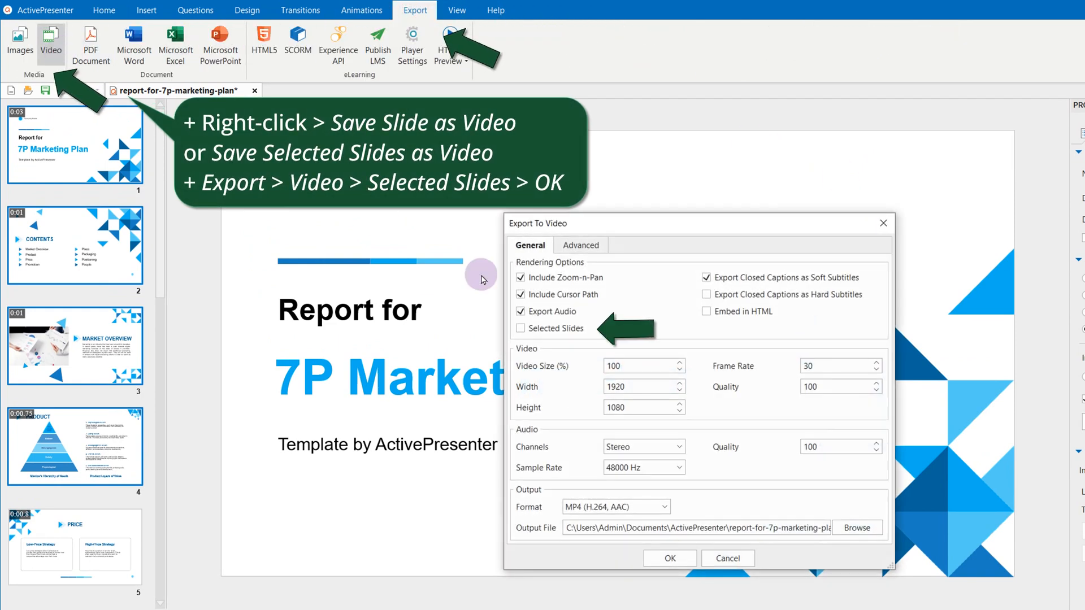
click(520, 328)
text(90)
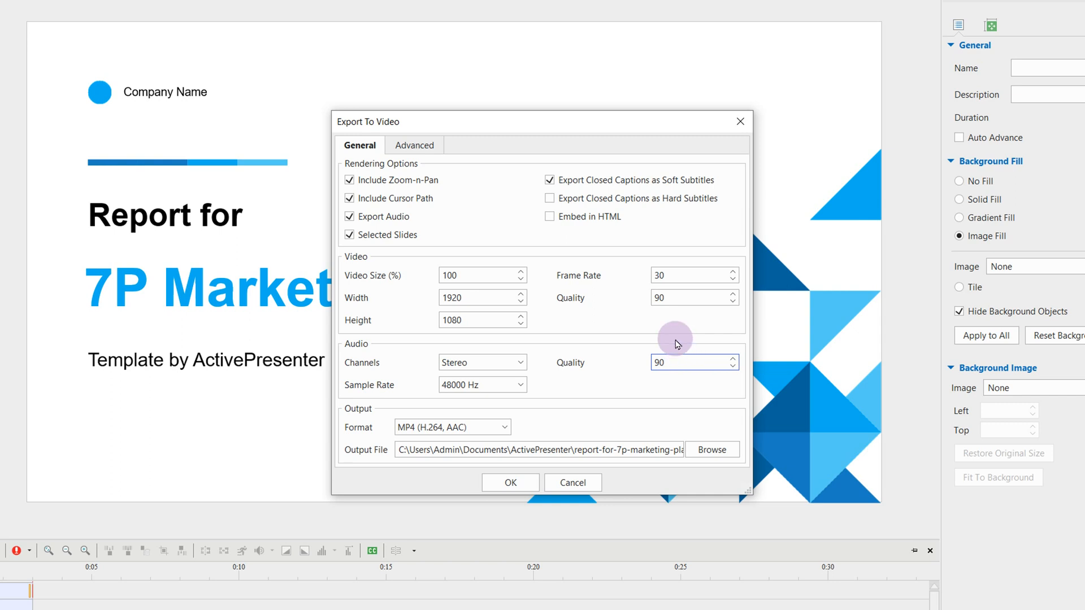
click(505, 427)
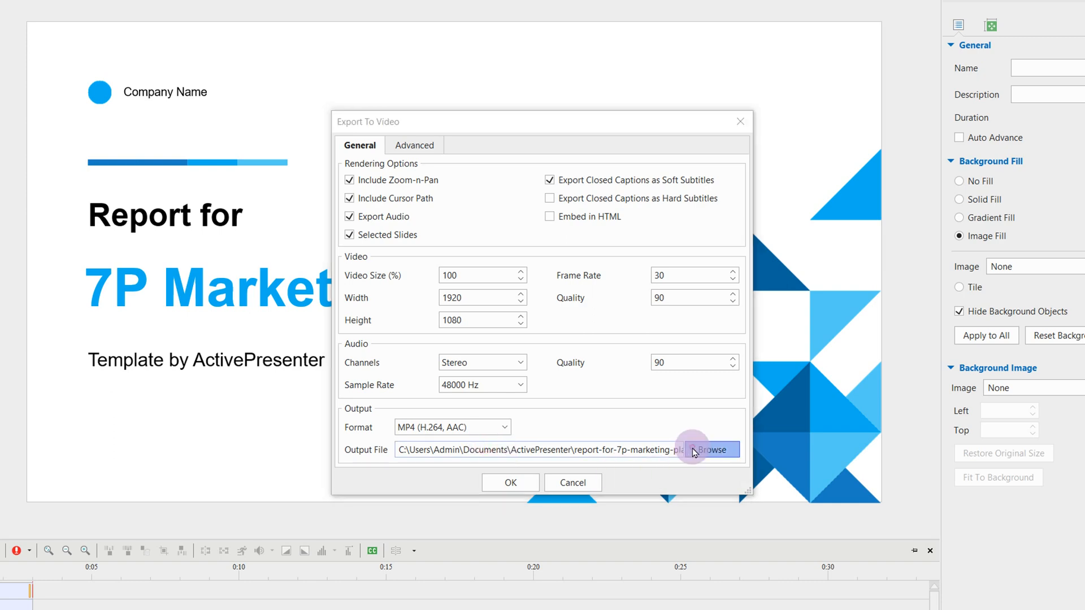
- Save as report-for-7p-marketing-plan.mp4, export, and play it in Media Player
click(706, 449)
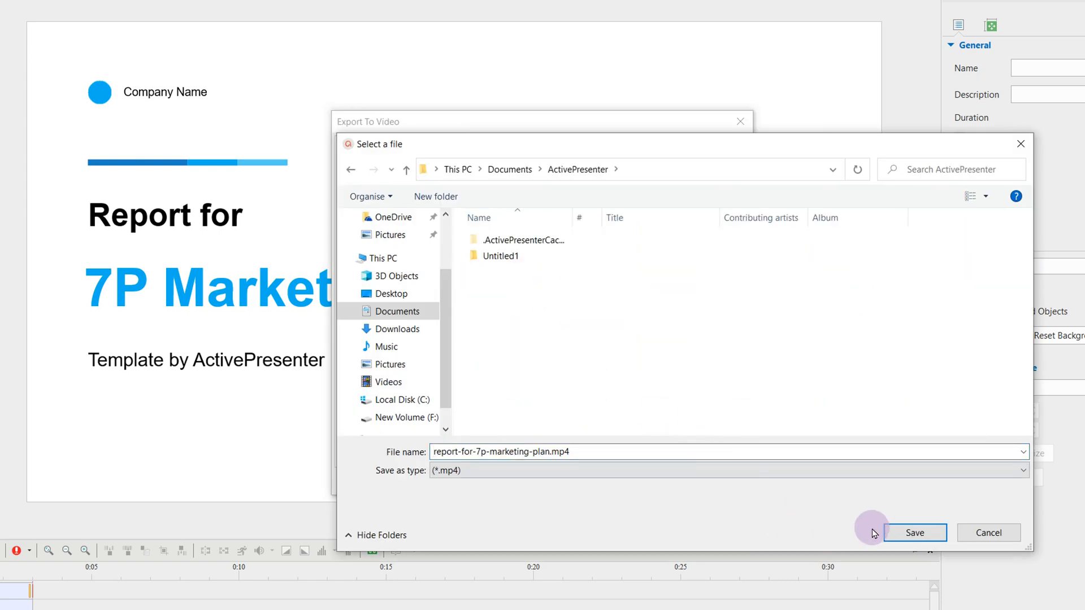
click(914, 533)
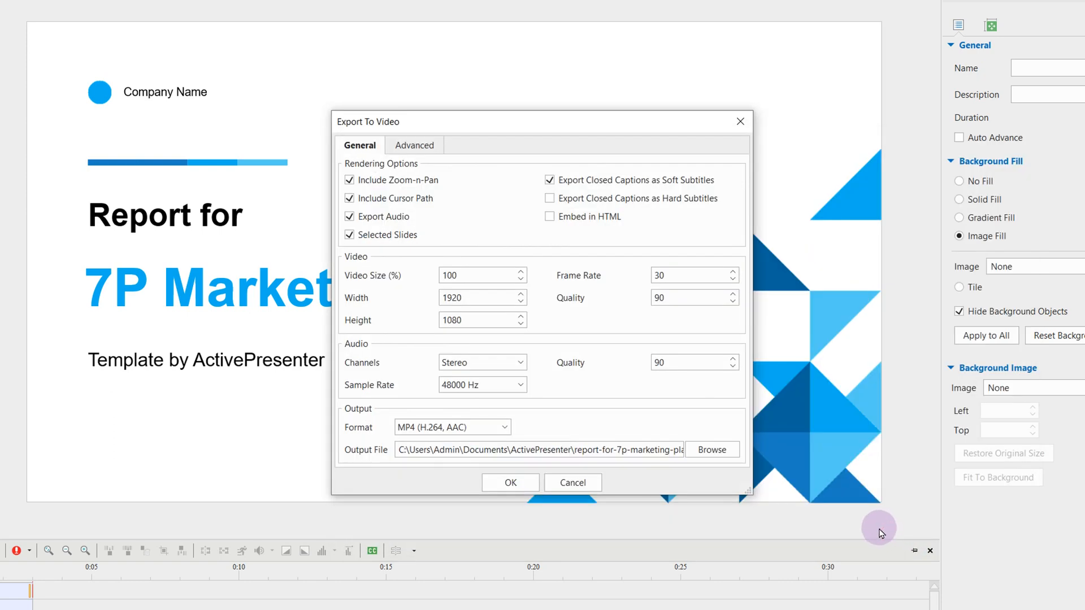
click(510, 482)
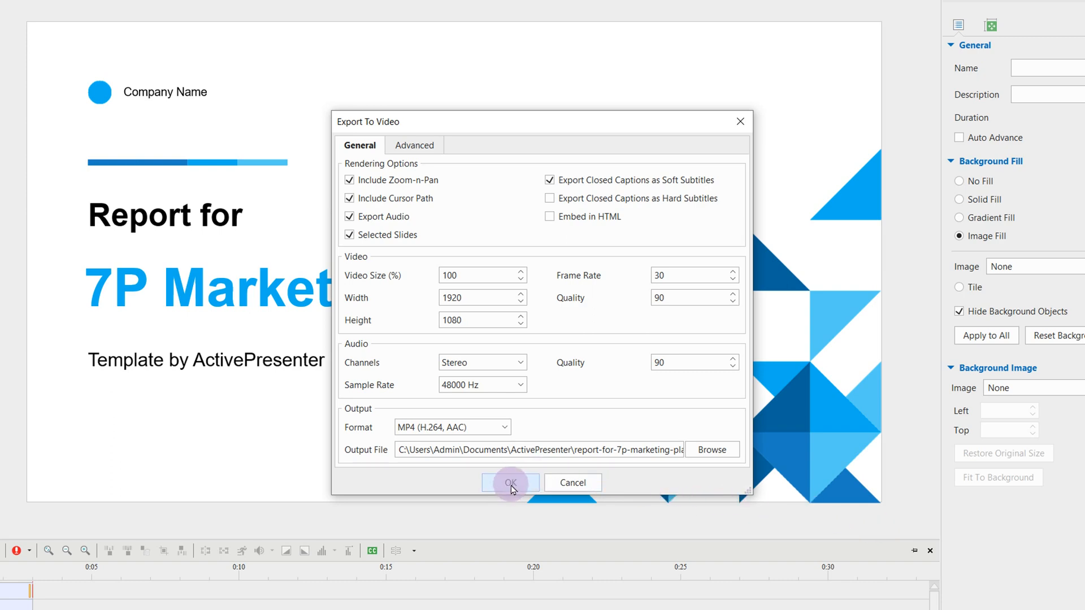
click(511, 482)
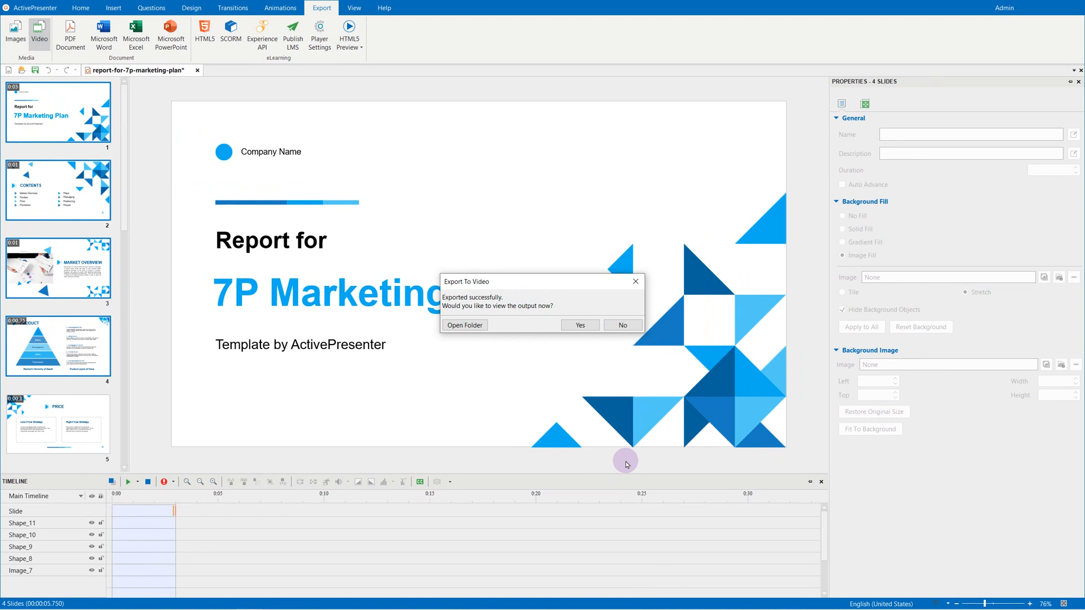
mouse_move(564, 351)
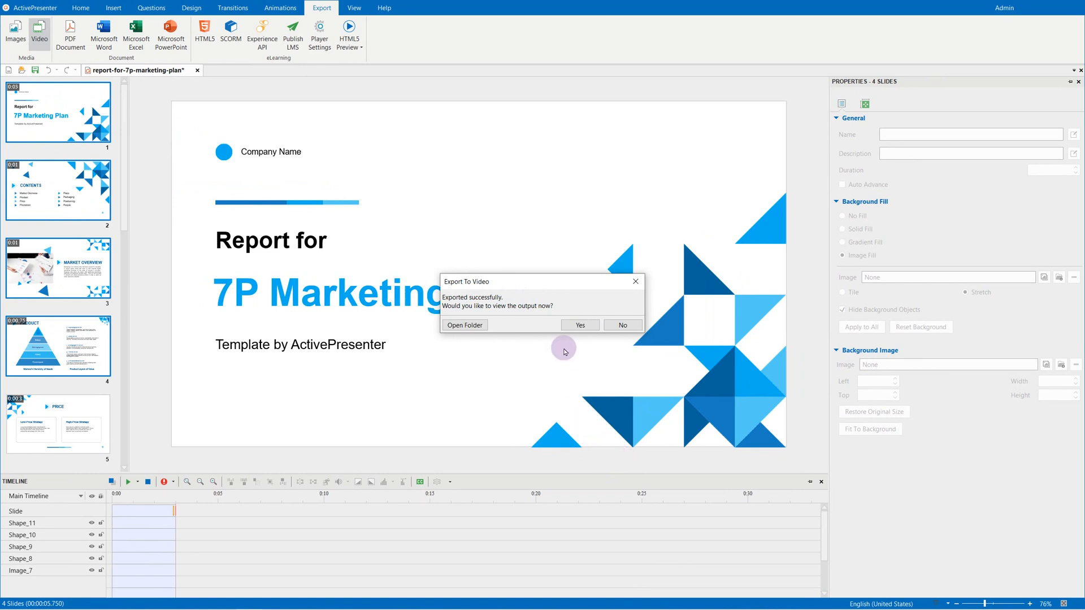
click(580, 325)
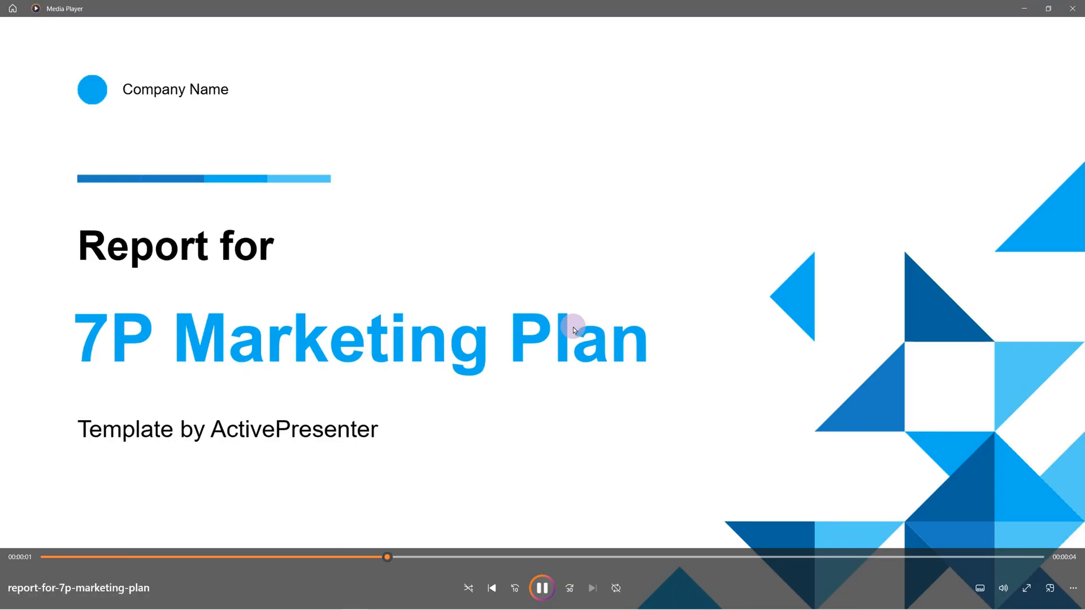